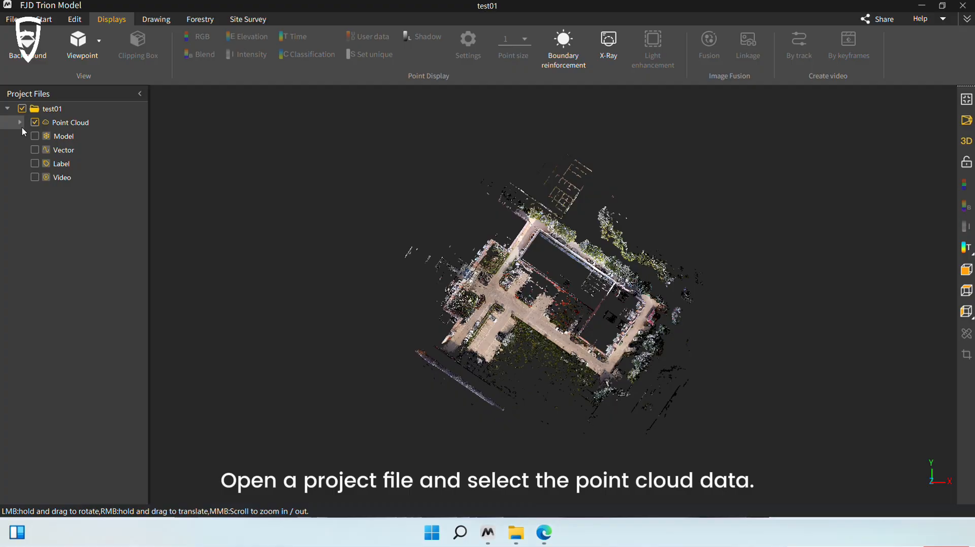
# Step: Load the colour configuration file for the RTK2-color point cloud via its context menu
pyautogui.click(20, 122)
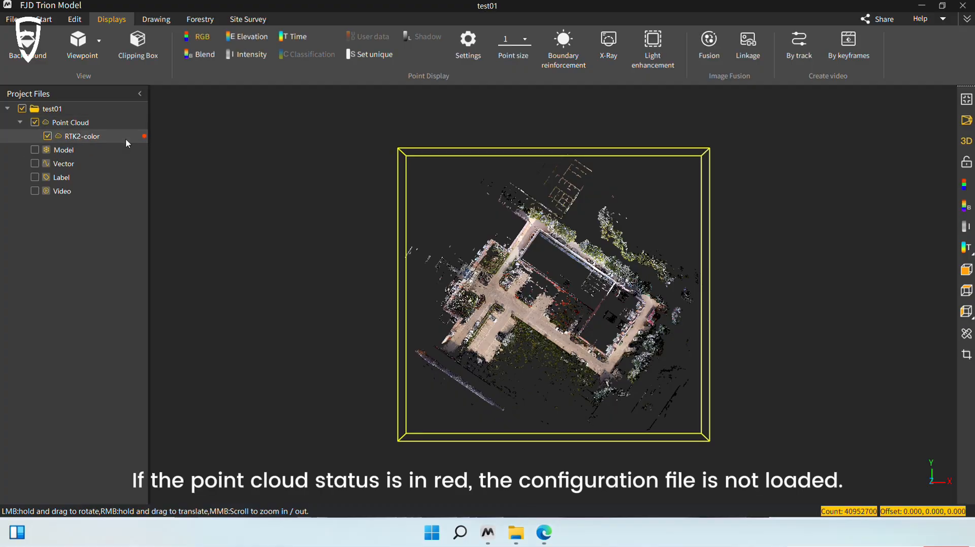
pyautogui.moveTo(134, 144)
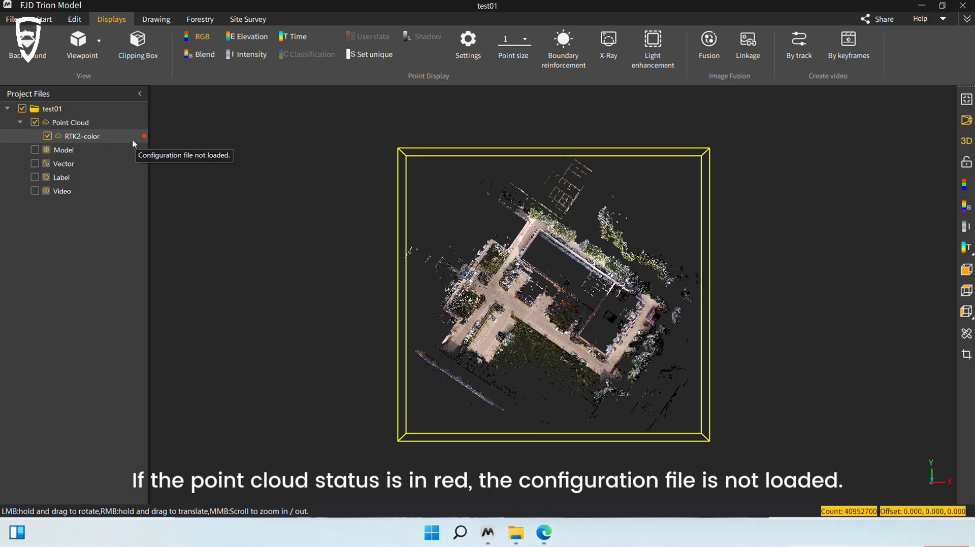
pyautogui.rightClick(81, 136)
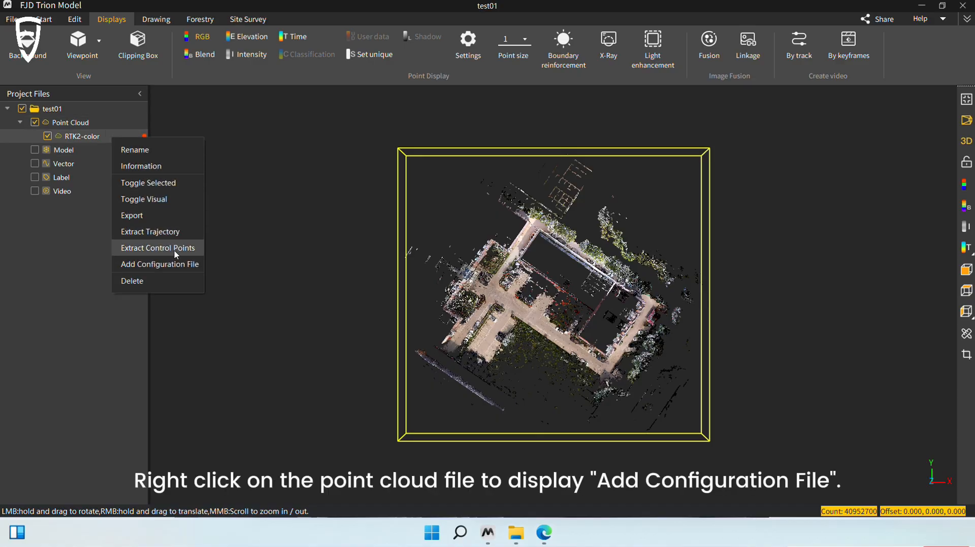
pyautogui.moveTo(175, 267)
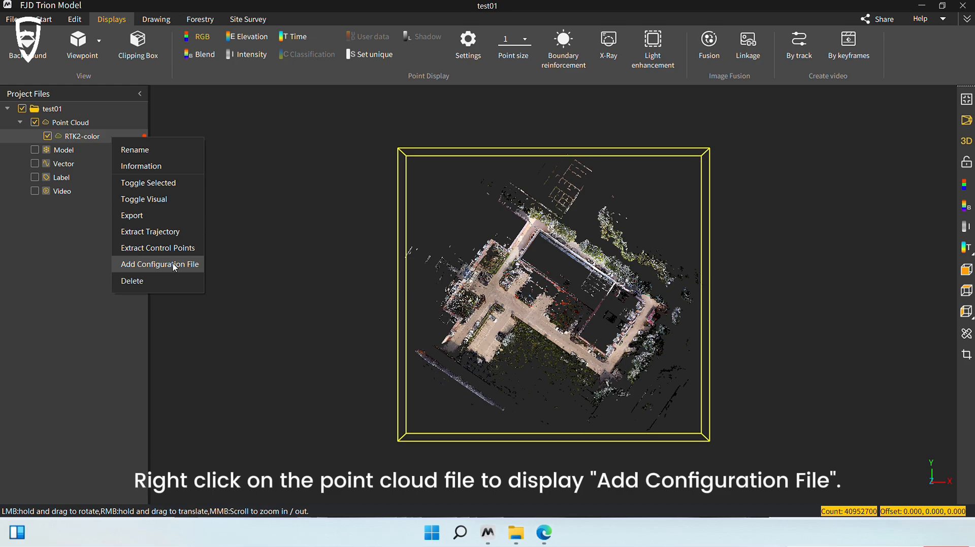
pyautogui.click(158, 264)
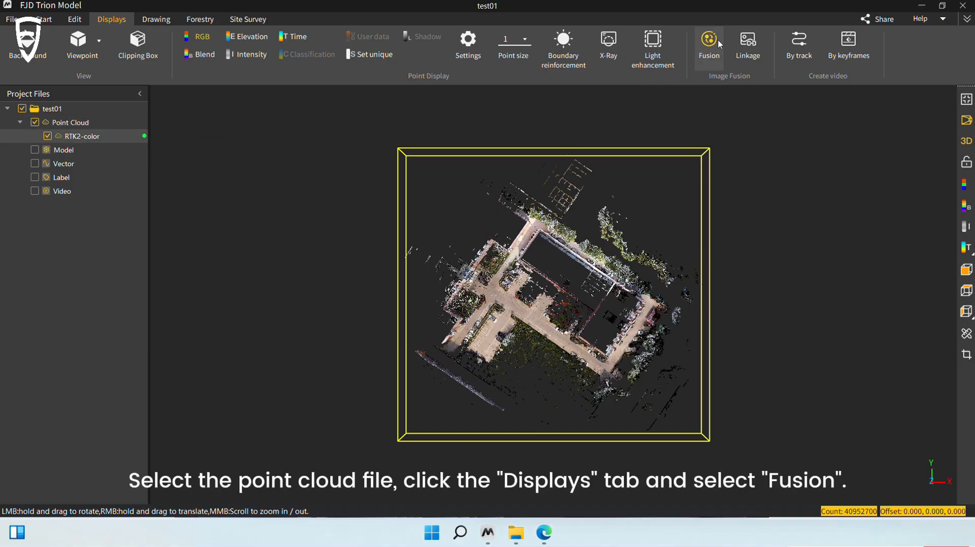
pyautogui.moveTo(715, 43)
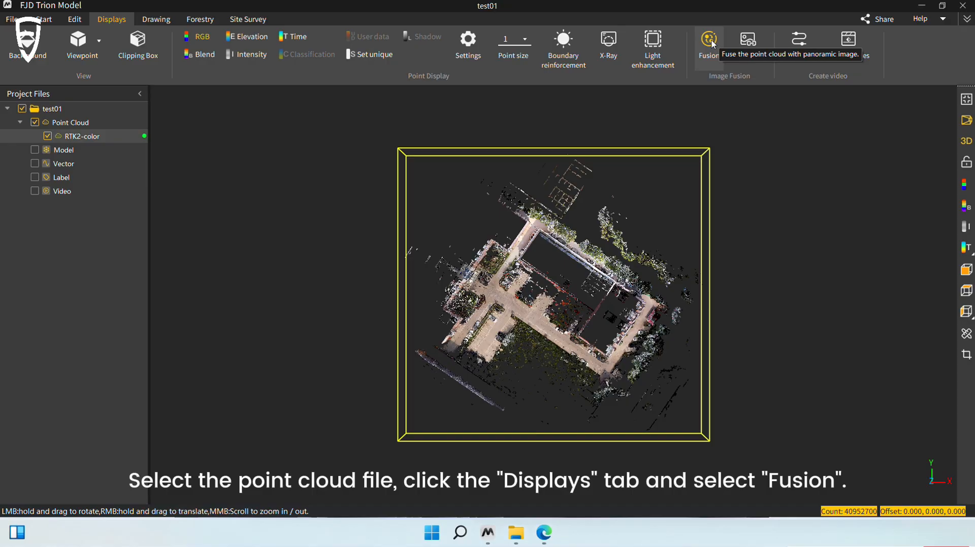
# Step: Choose the matching mp4 video as image data for Image Fusion and review the configuration option
pyautogui.click(709, 39)
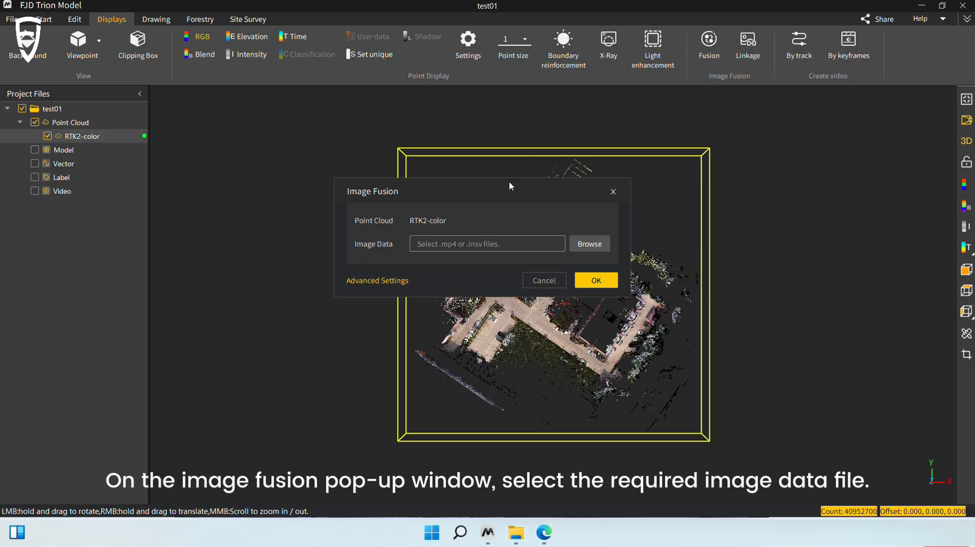
pyautogui.moveTo(449, 252)
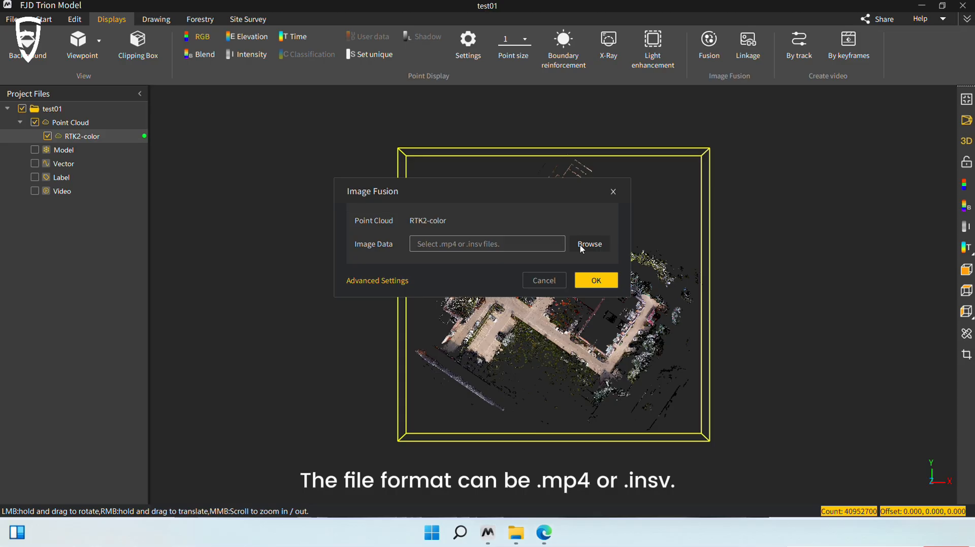
pyautogui.click(588, 244)
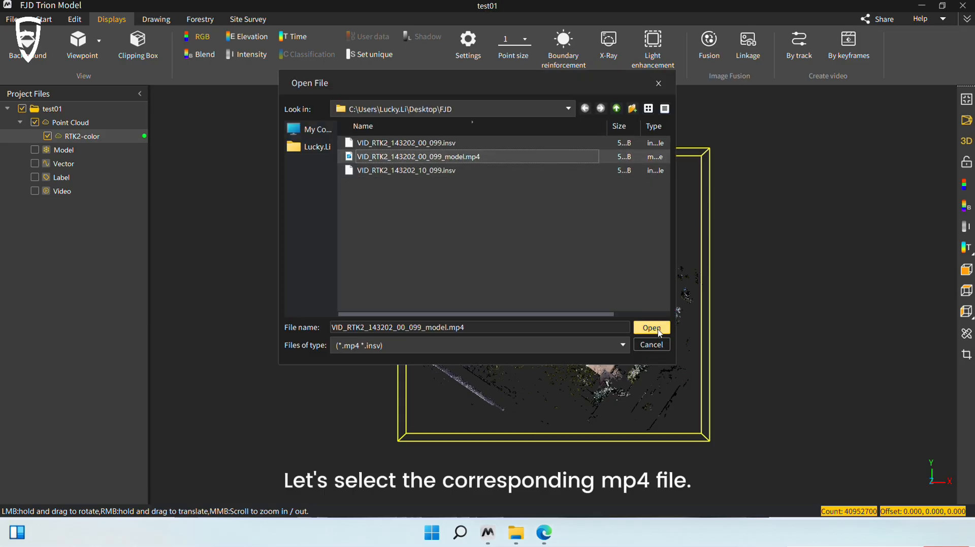
pyautogui.click(652, 328)
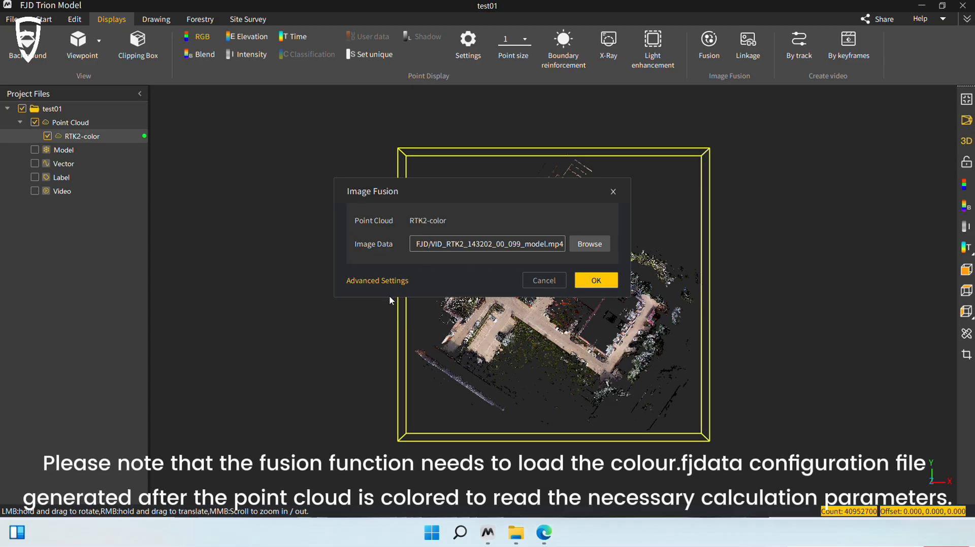
pyautogui.moveTo(363, 298)
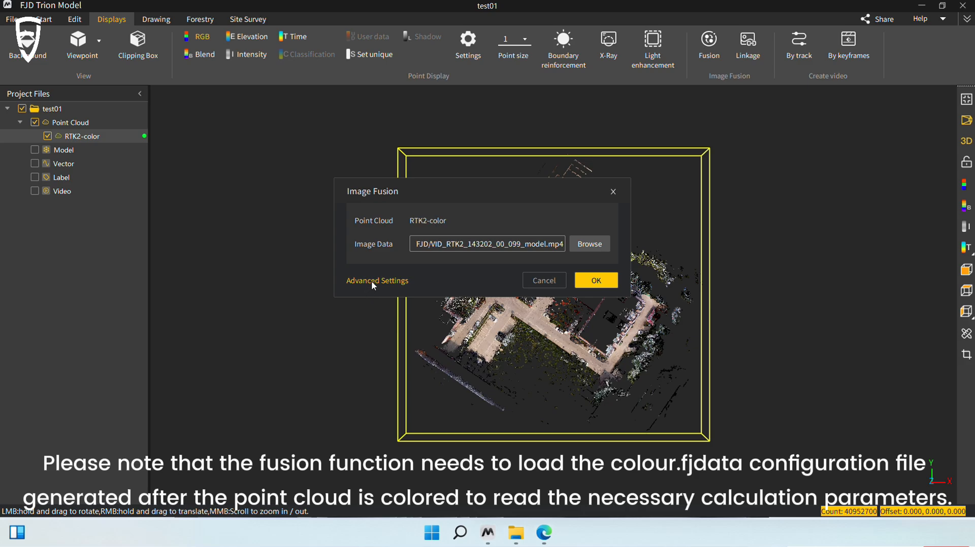
pyautogui.click(376, 281)
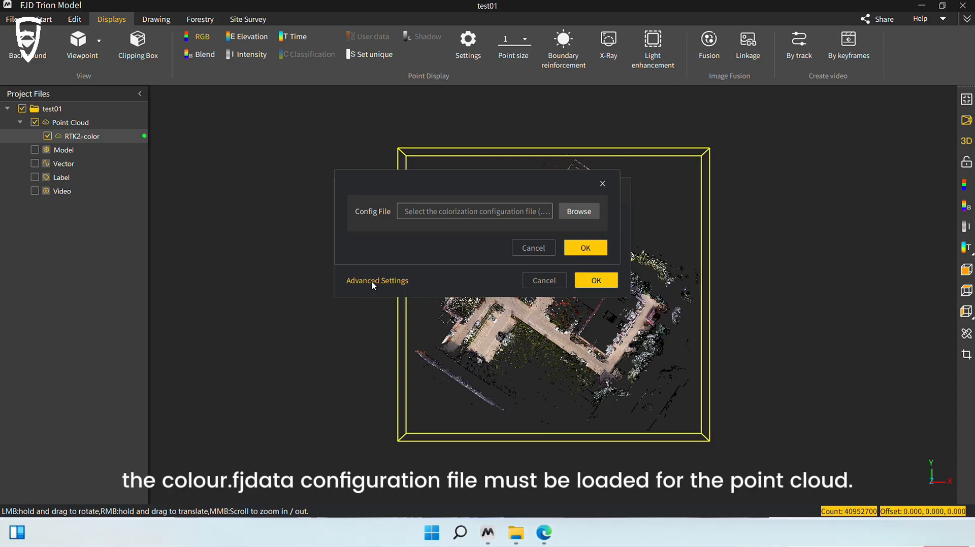
pyautogui.moveTo(482, 212)
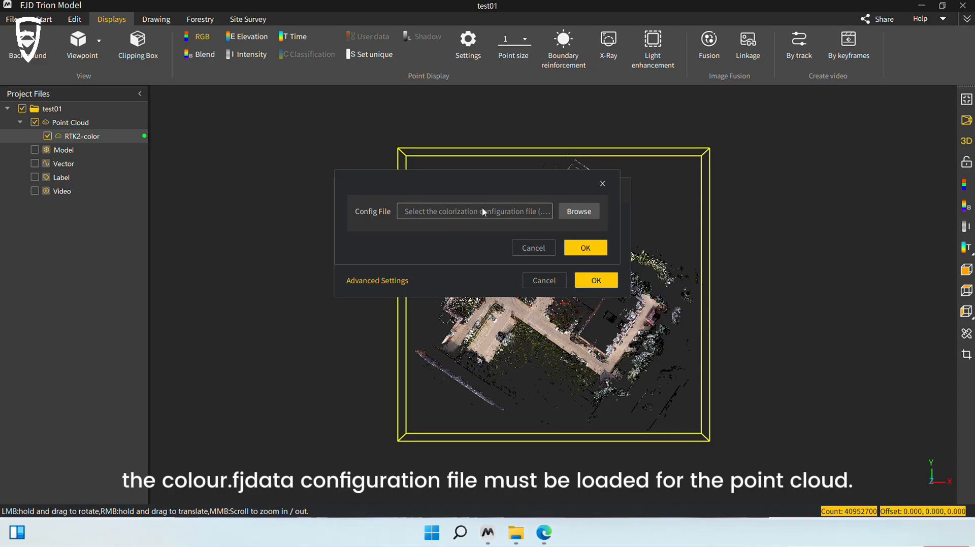
pyautogui.moveTo(494, 211)
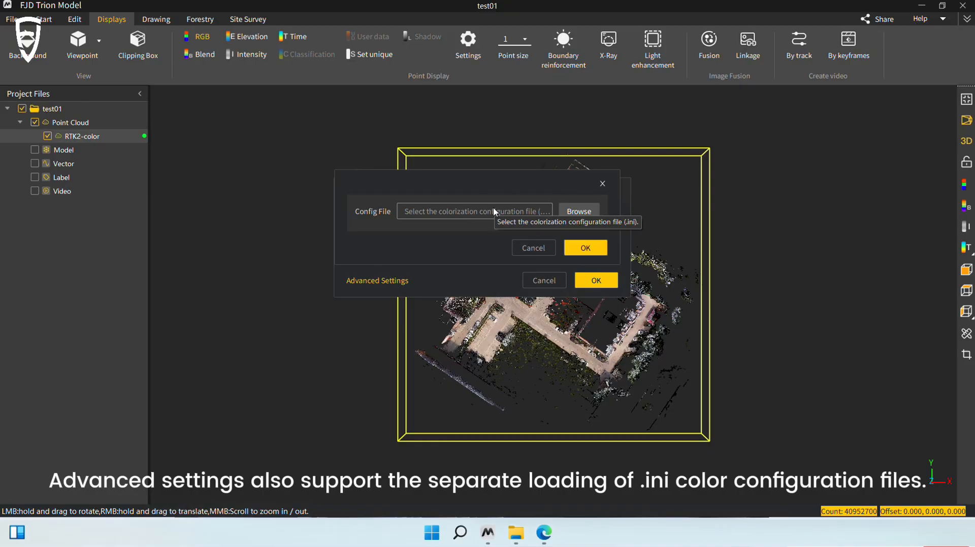
pyautogui.moveTo(601, 197)
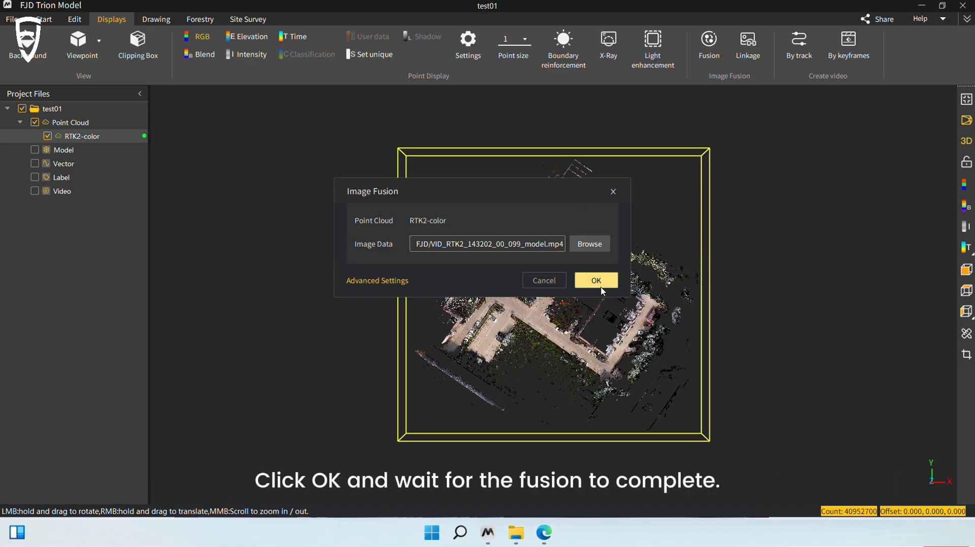
# Step: Run the fusion and set a measurement point below the bay window in the coloured scene
pyautogui.click(595, 280)
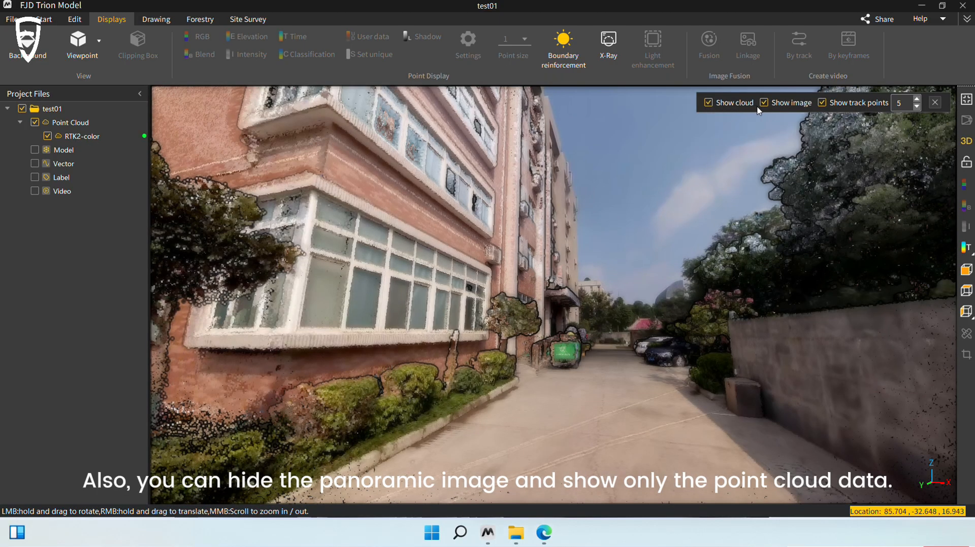
pyautogui.moveTo(769, 109)
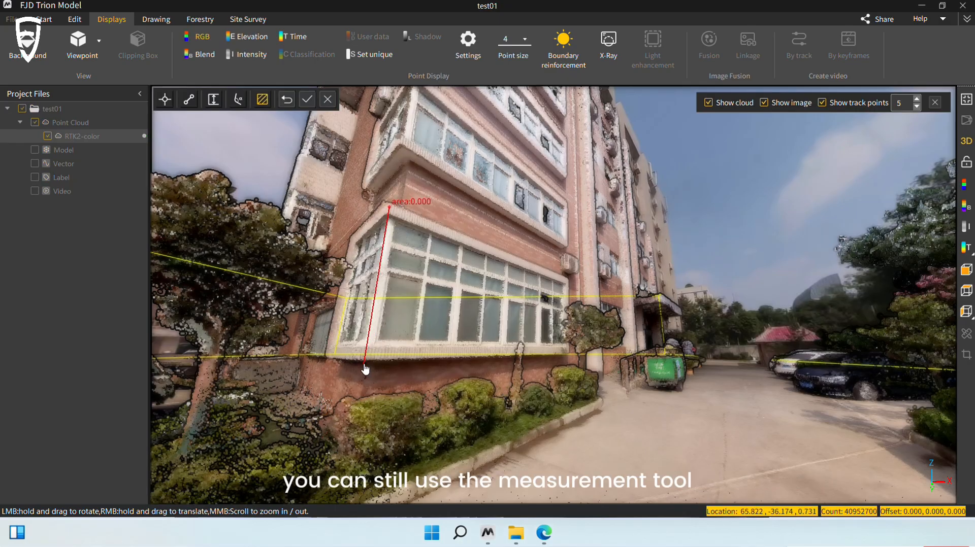
pyautogui.click(565, 325)
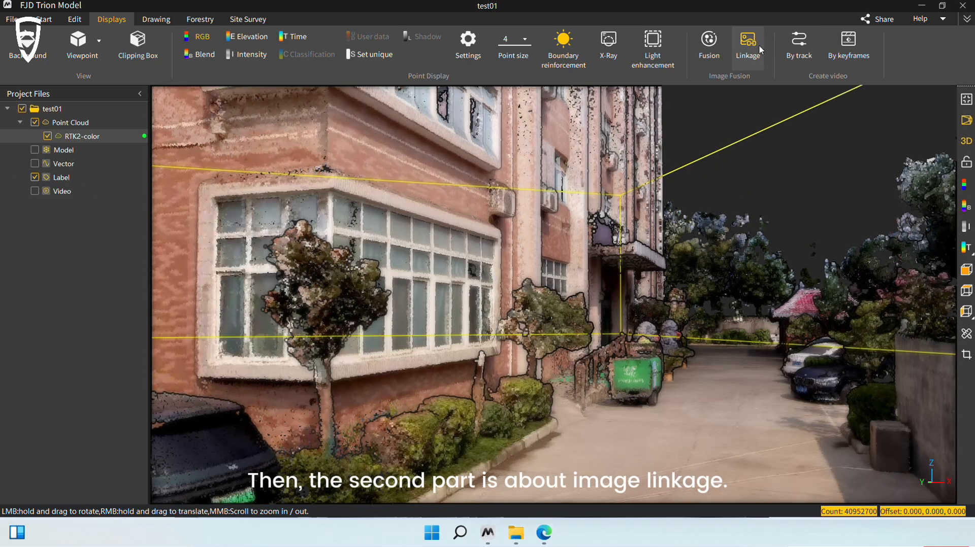
pyautogui.moveTo(758, 49)
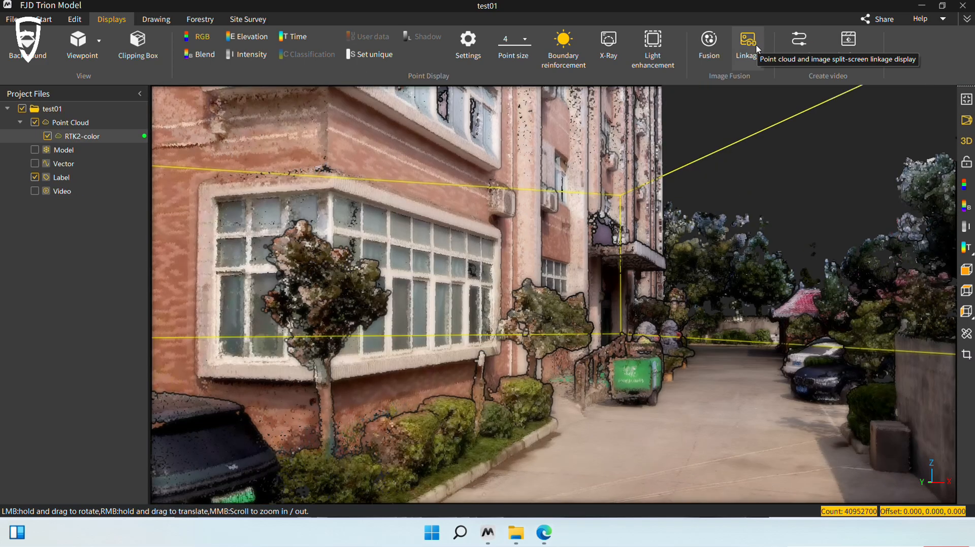
# Step: Start Image Linkage with the mp4, showing point cloud and panorama side by side
pyautogui.click(748, 39)
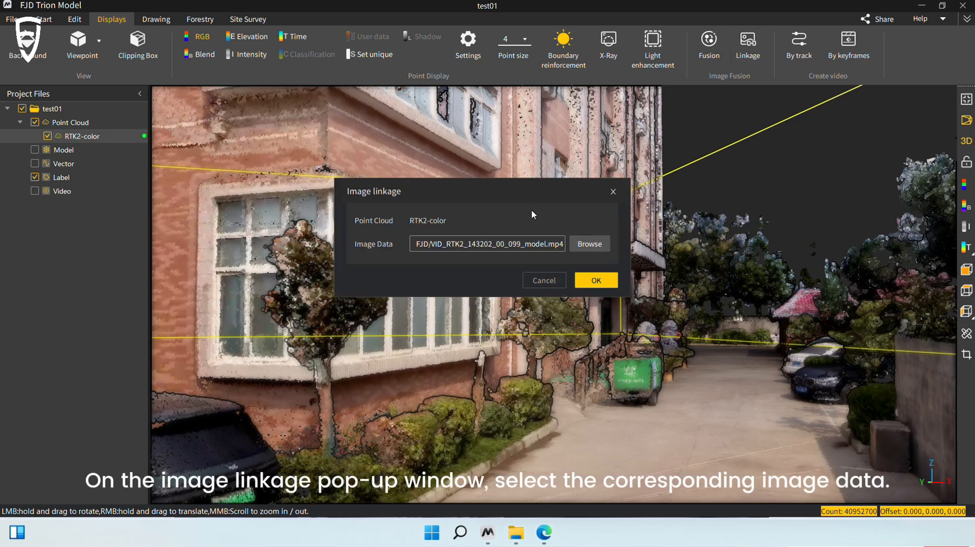
pyautogui.moveTo(557, 252)
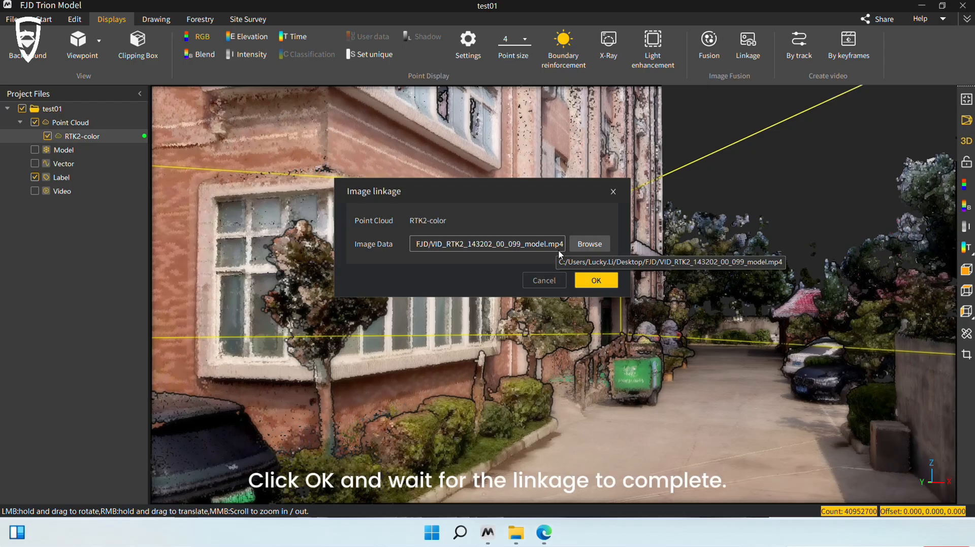
pyautogui.click(596, 280)
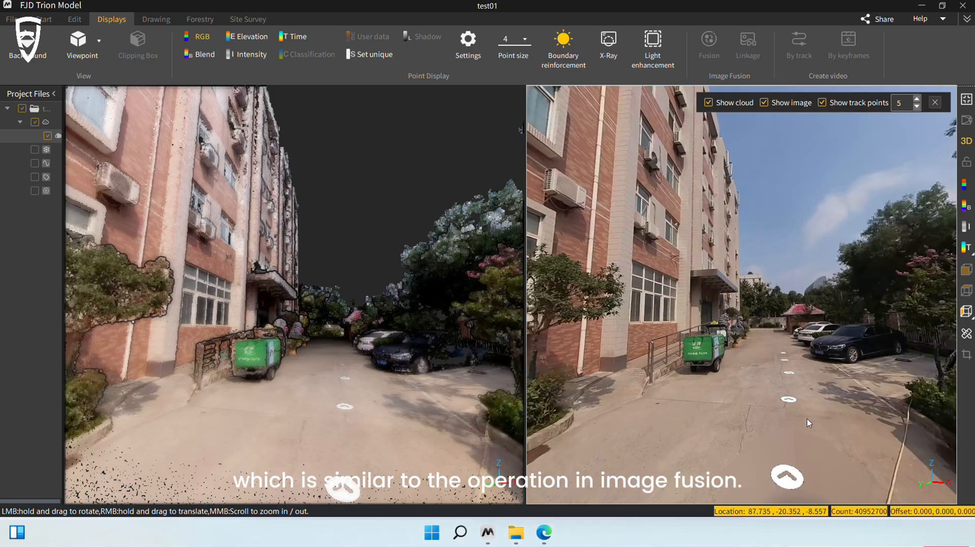
# Step: Toggle Show cloud off and on, then turn both linked views toward the green cart
pyautogui.click(709, 103)
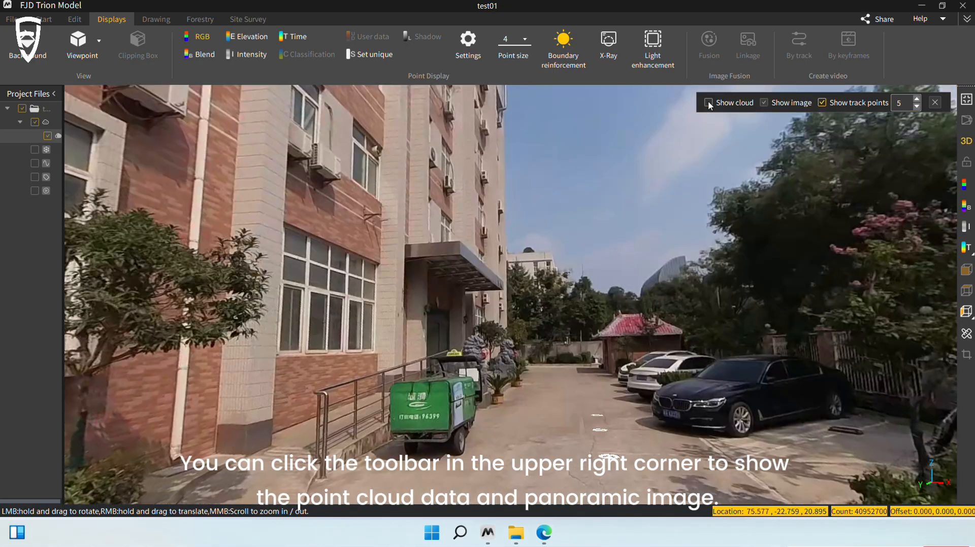
pyautogui.click(708, 102)
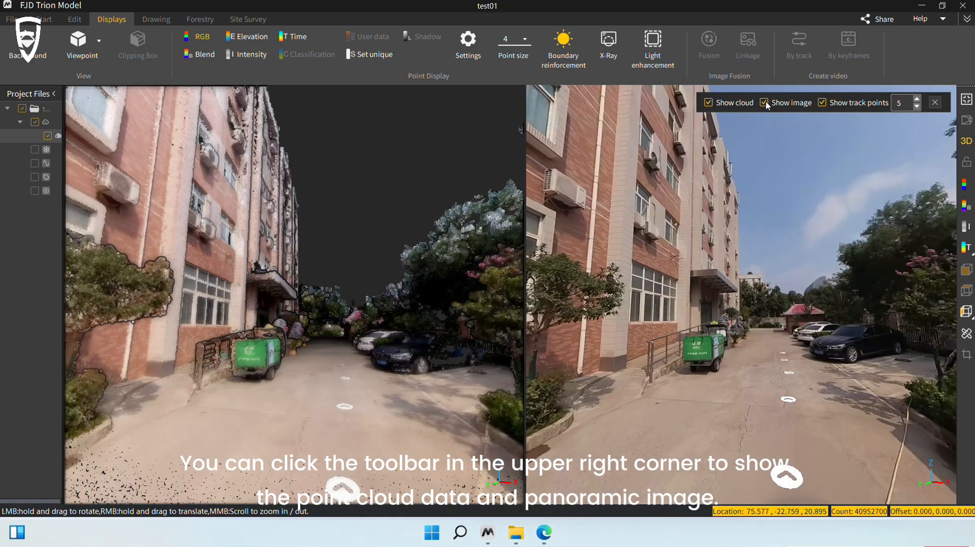
pyautogui.moveTo(760, 117)
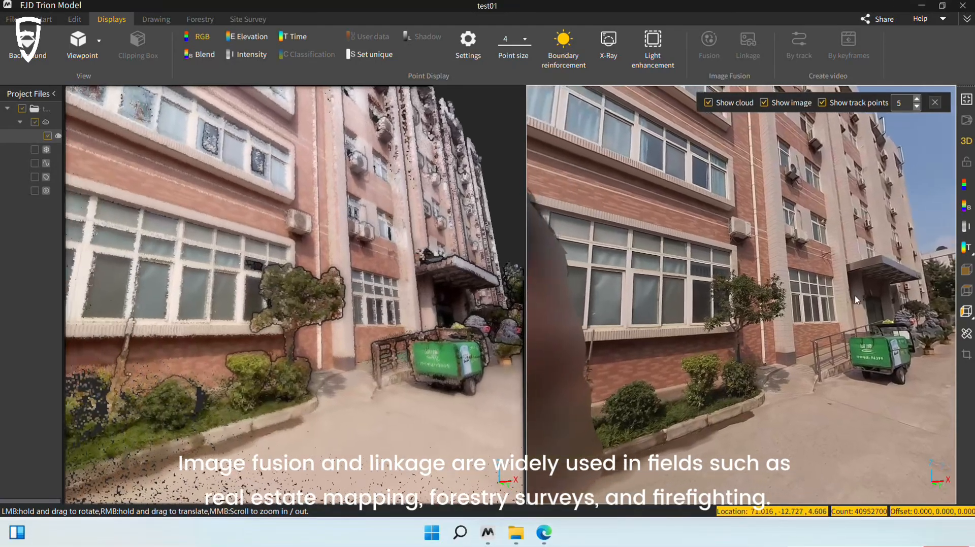
pyautogui.moveTo(857, 300); pyautogui.dragTo(863, 392)
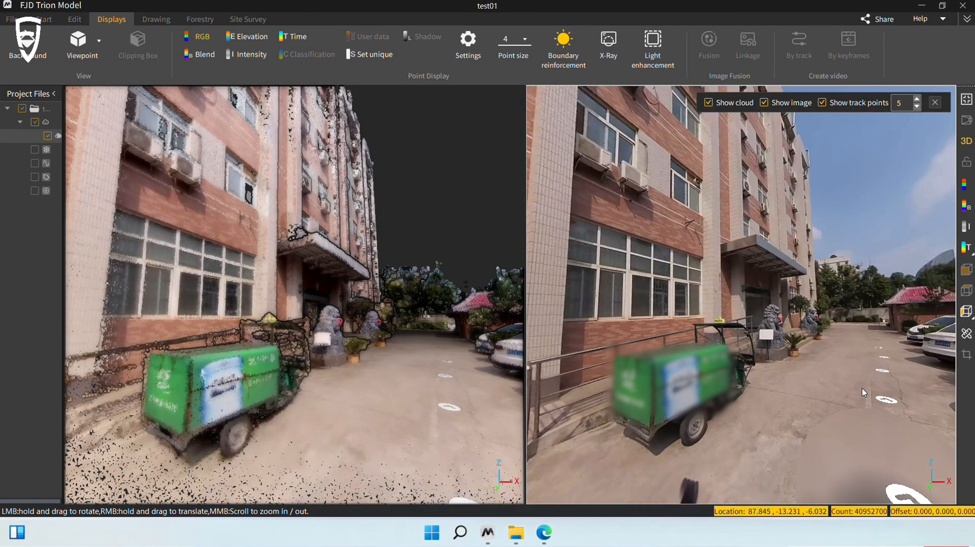